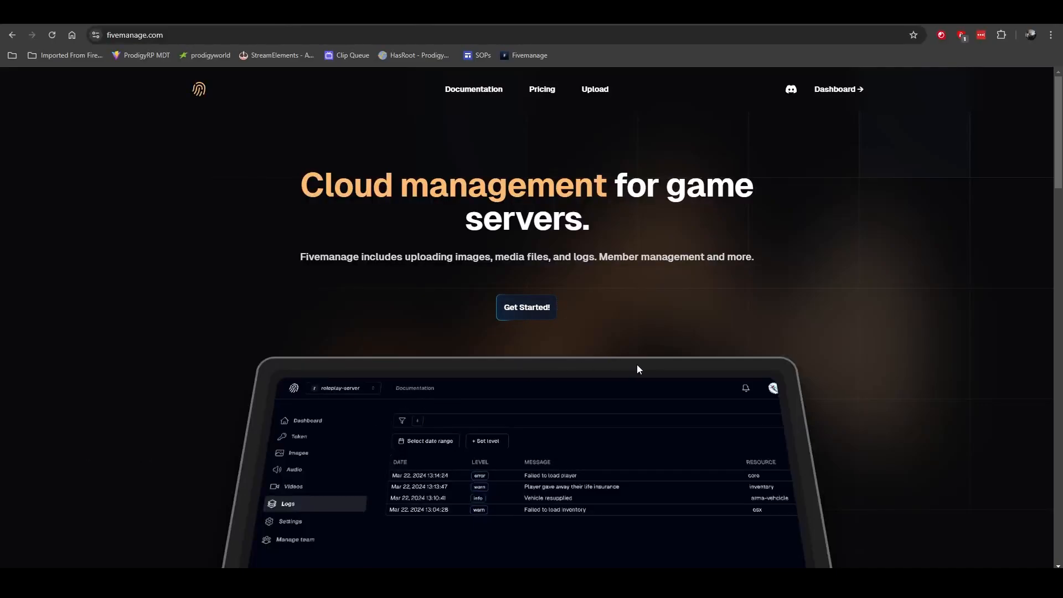
mouse_move(655, 368)
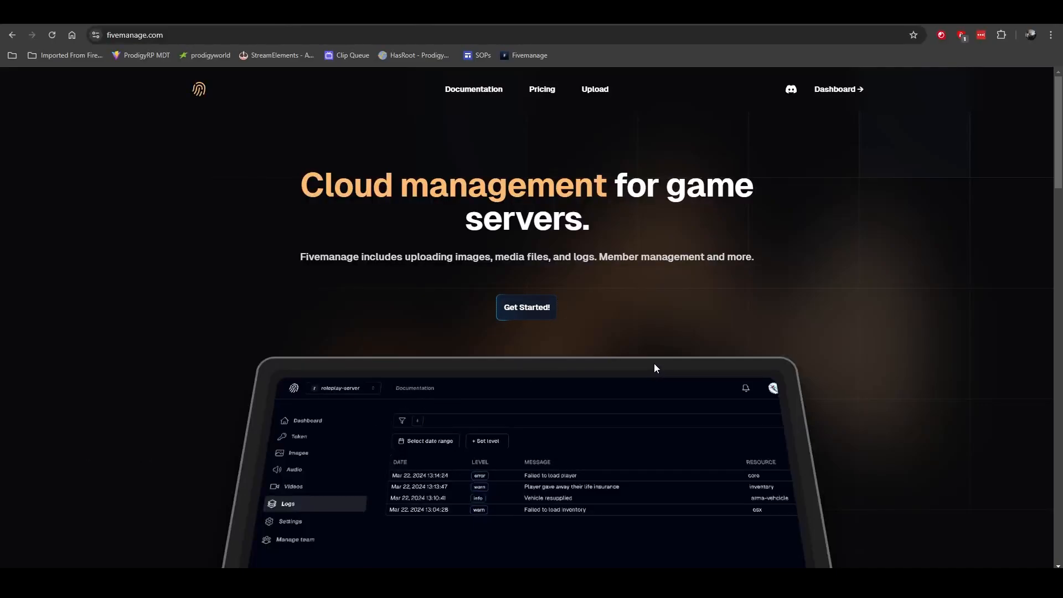
mouse_move(649, 370)
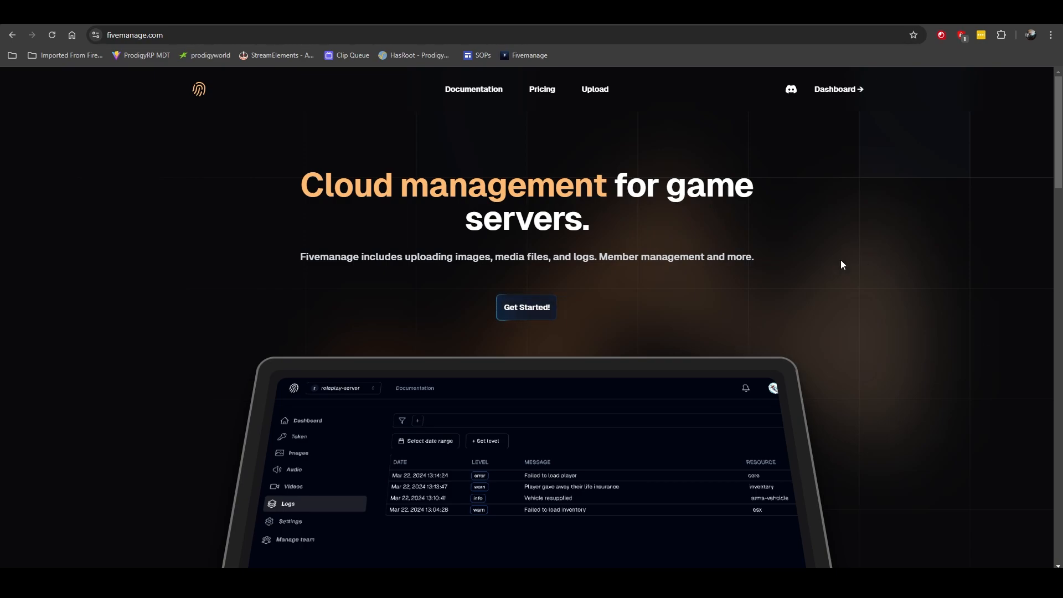
mouse_move(265, 105)
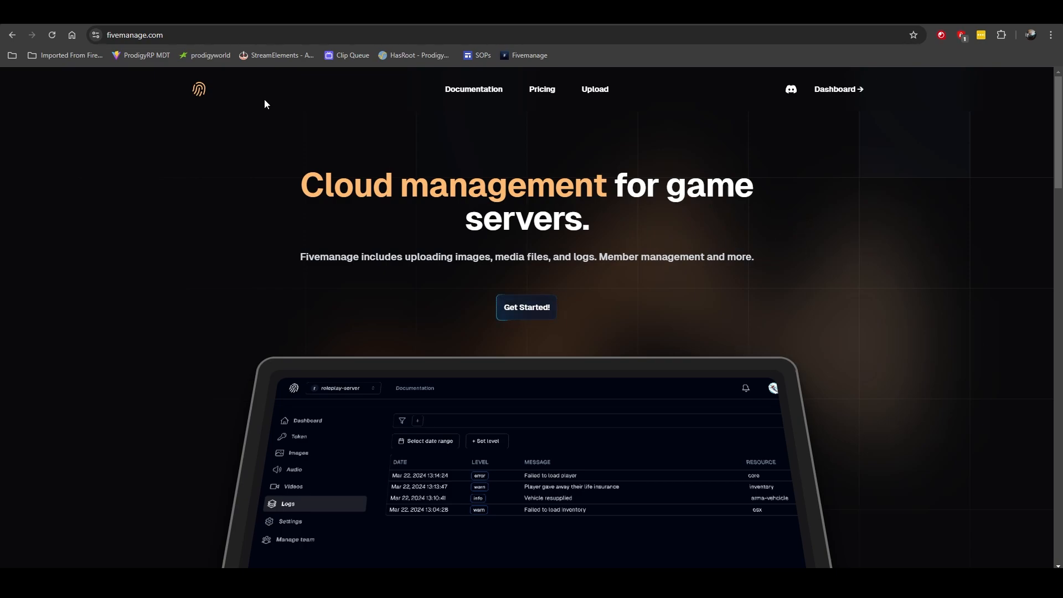
mouse_move(834, 201)
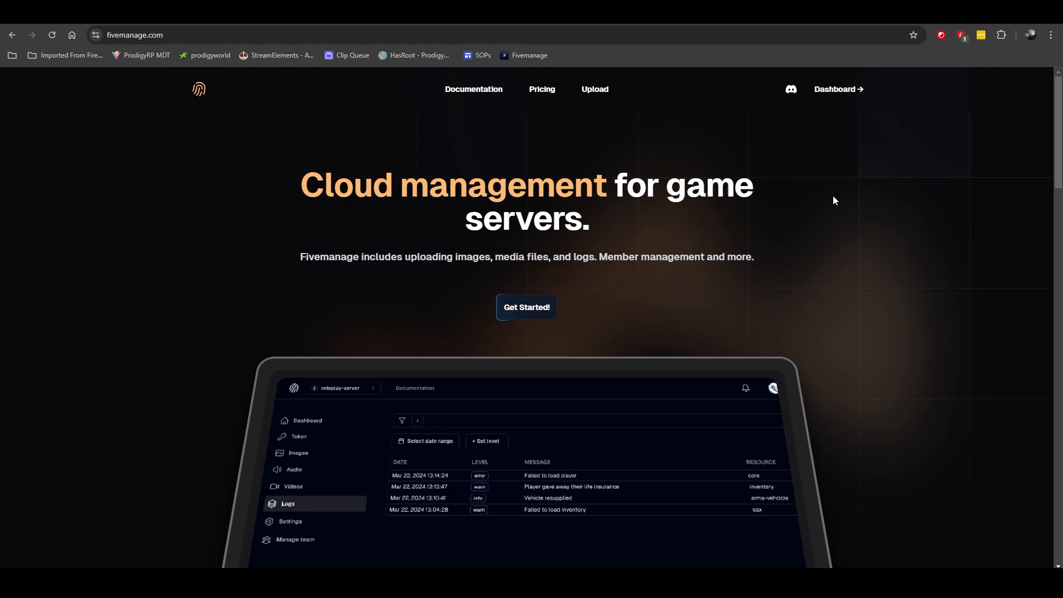
mouse_move(950, 198)
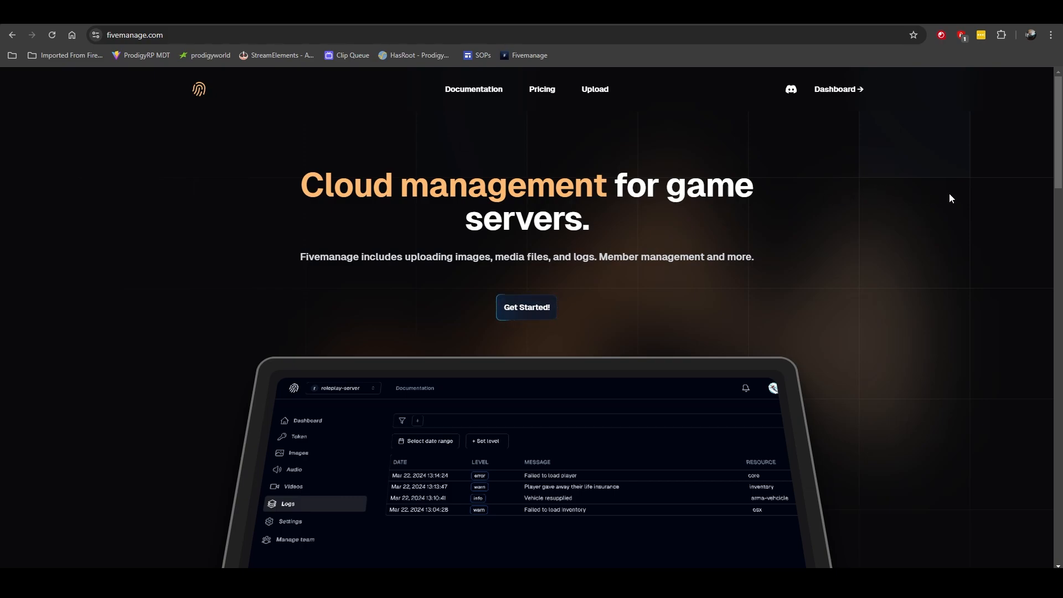
mouse_move(851, 182)
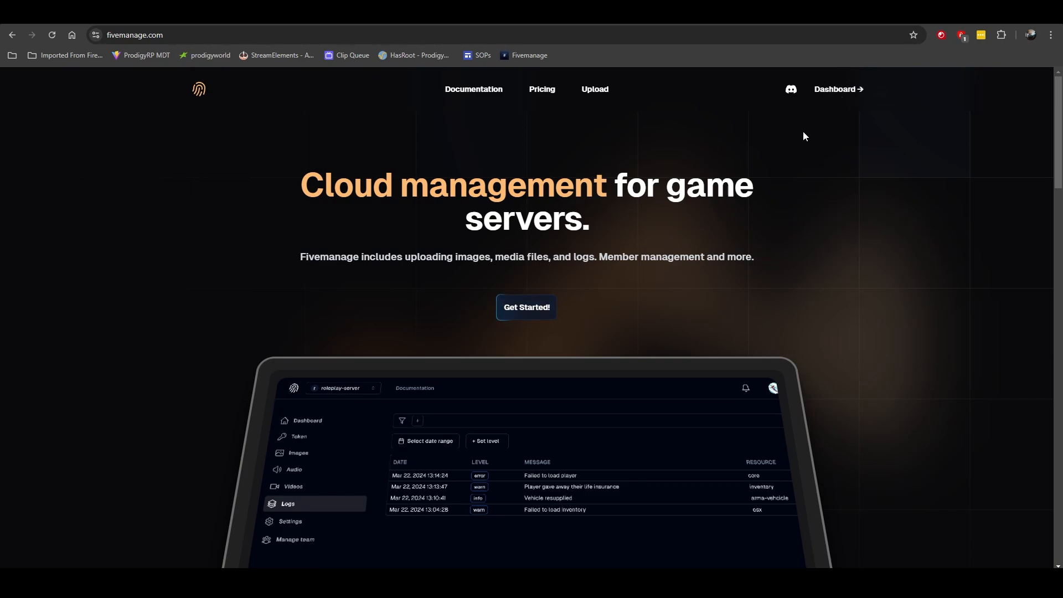
mouse_move(802, 140)
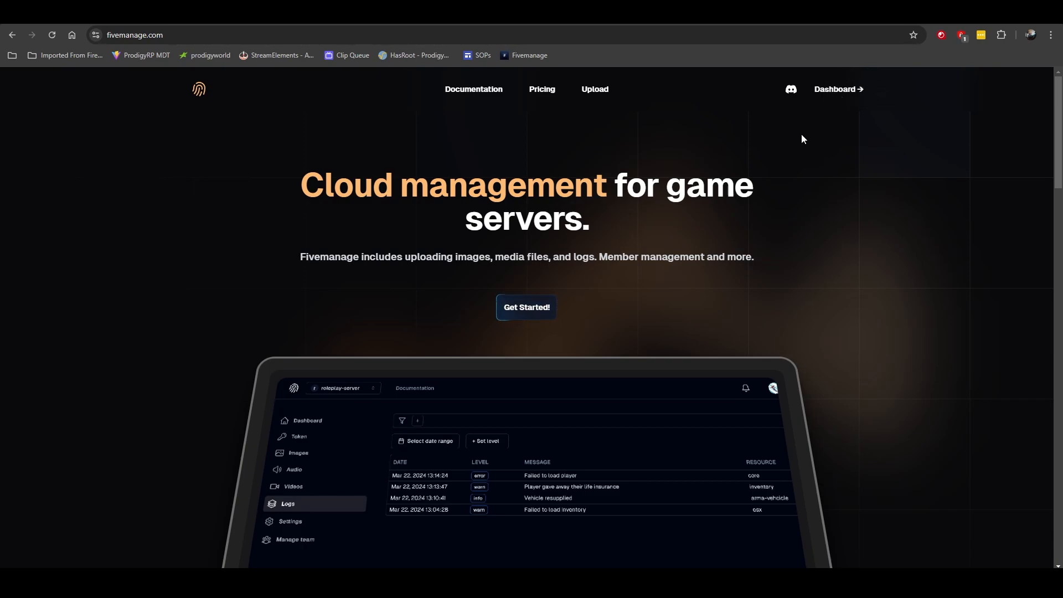
mouse_move(839, 106)
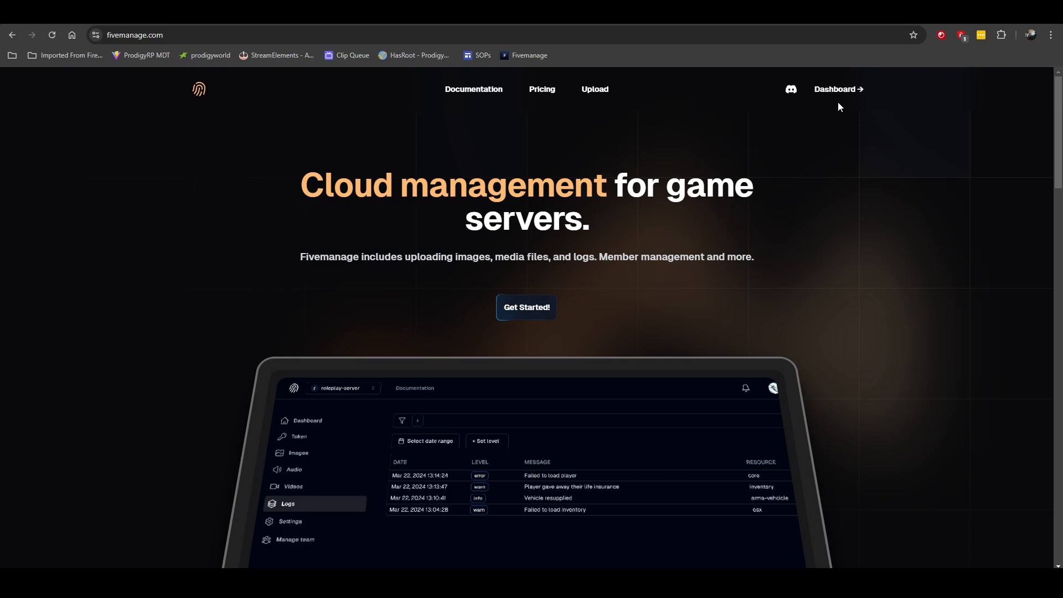
Create a new team named Orangepealtest from the dashboard team switcher
left_click(837, 89)
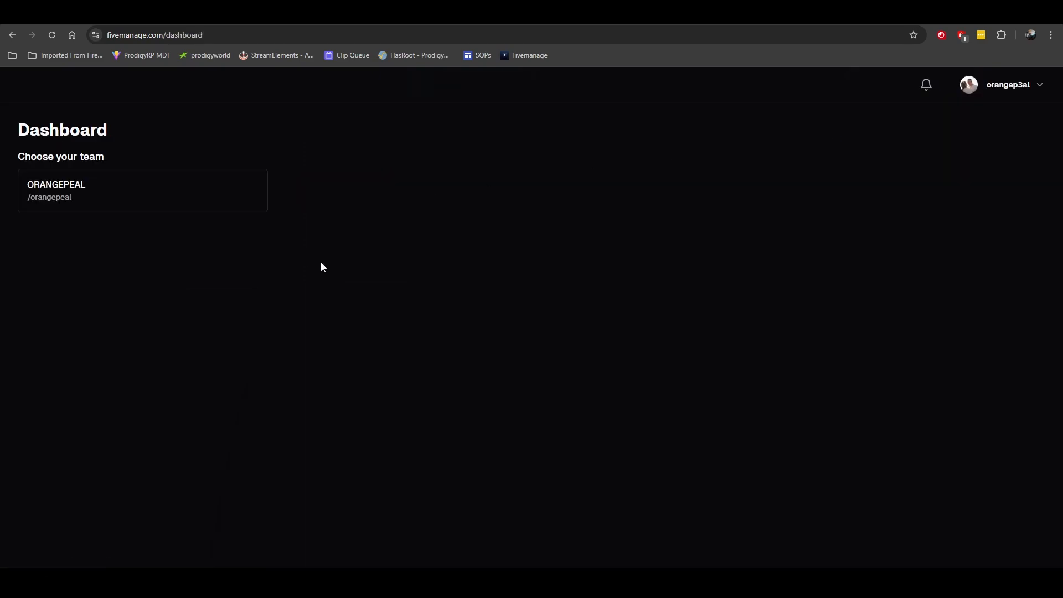
mouse_move(108, 161)
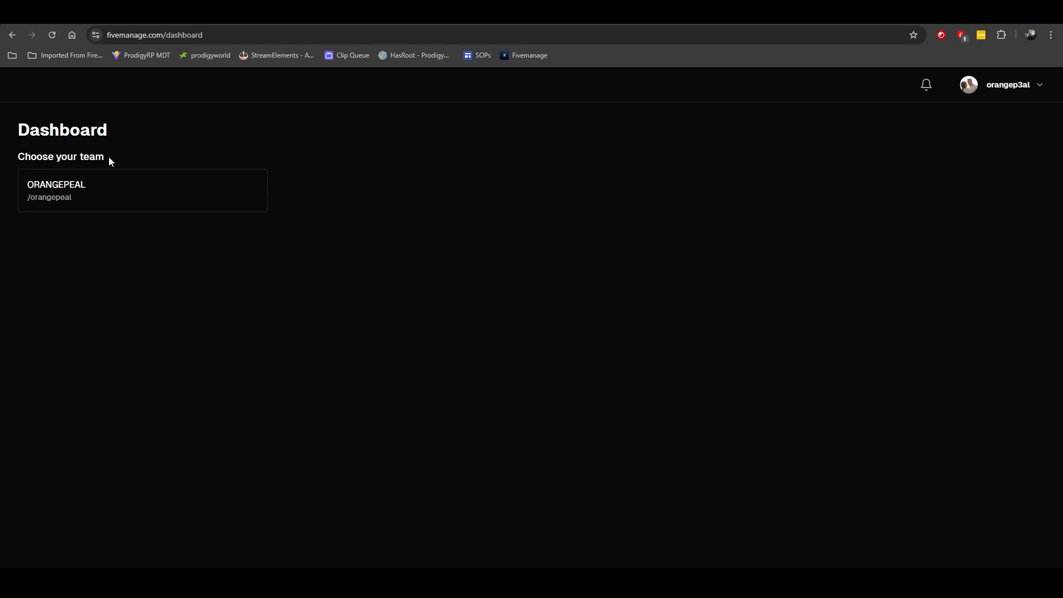
mouse_move(95, 203)
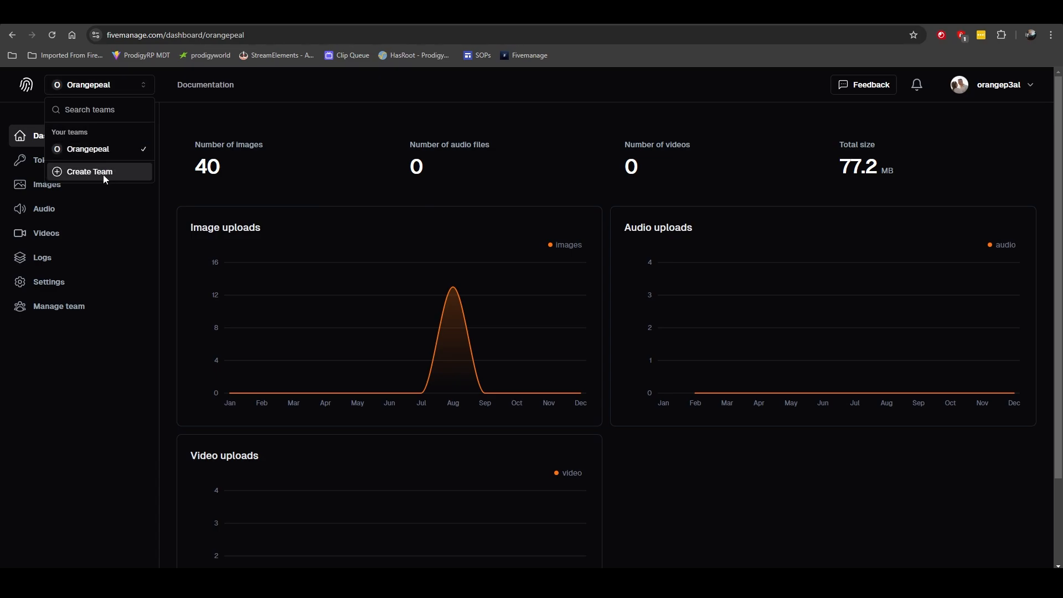
left_click(90, 172)
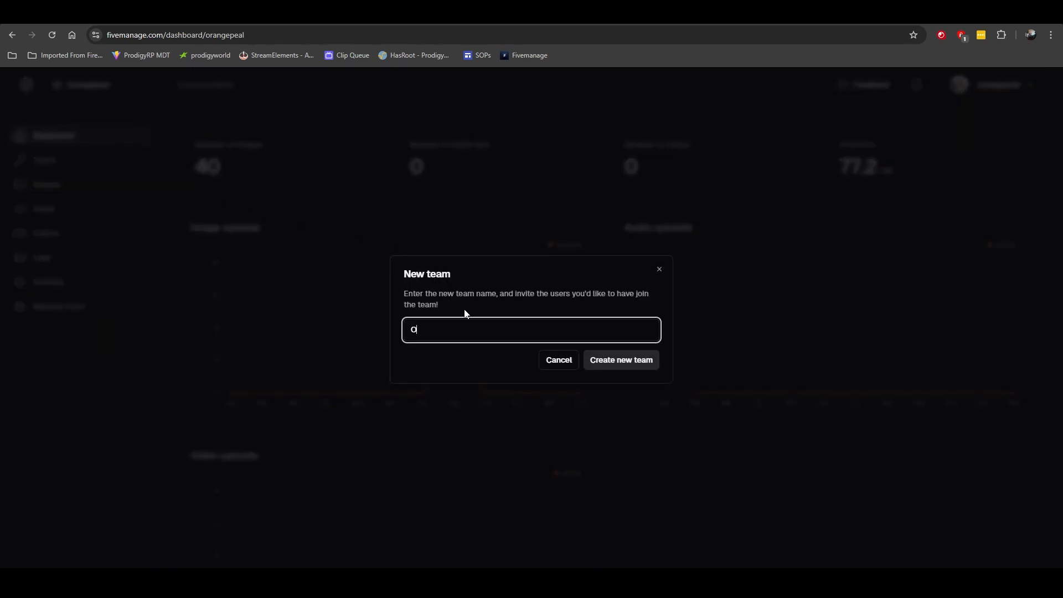
type("rangepealtest")
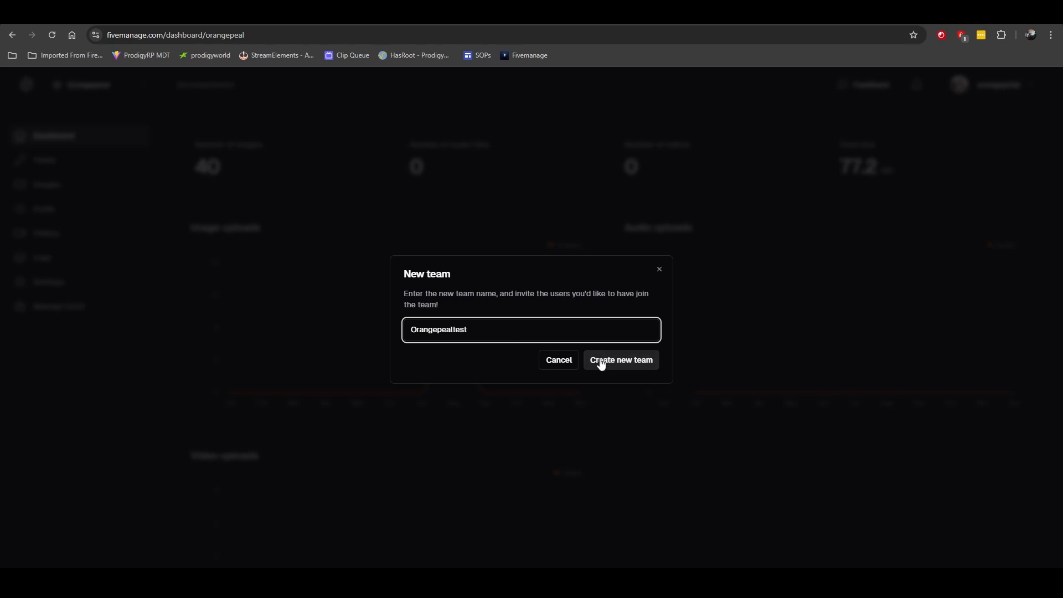
left_click(619, 360)
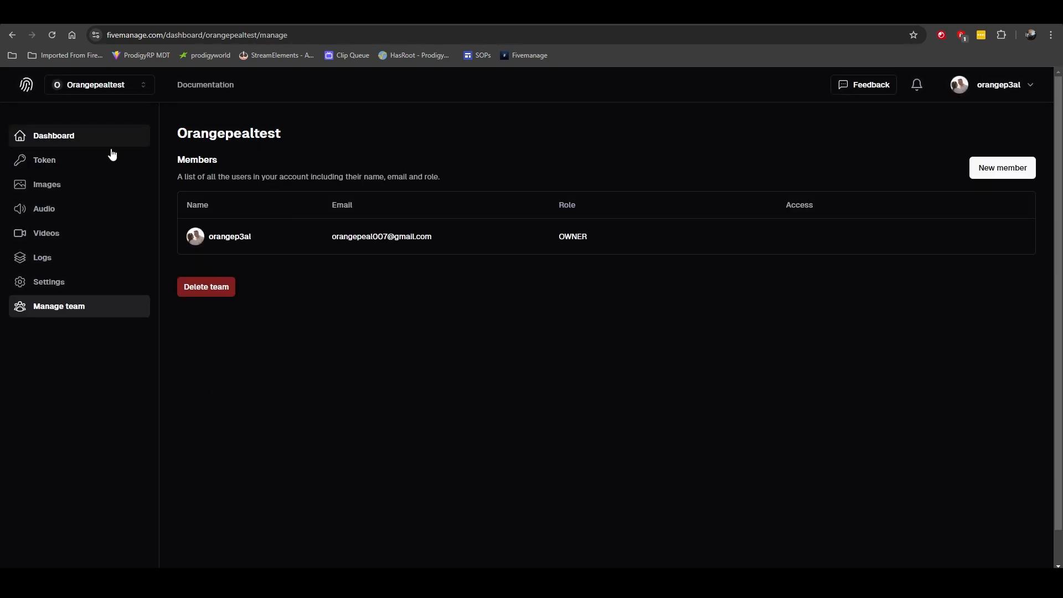
mouse_move(466, 320)
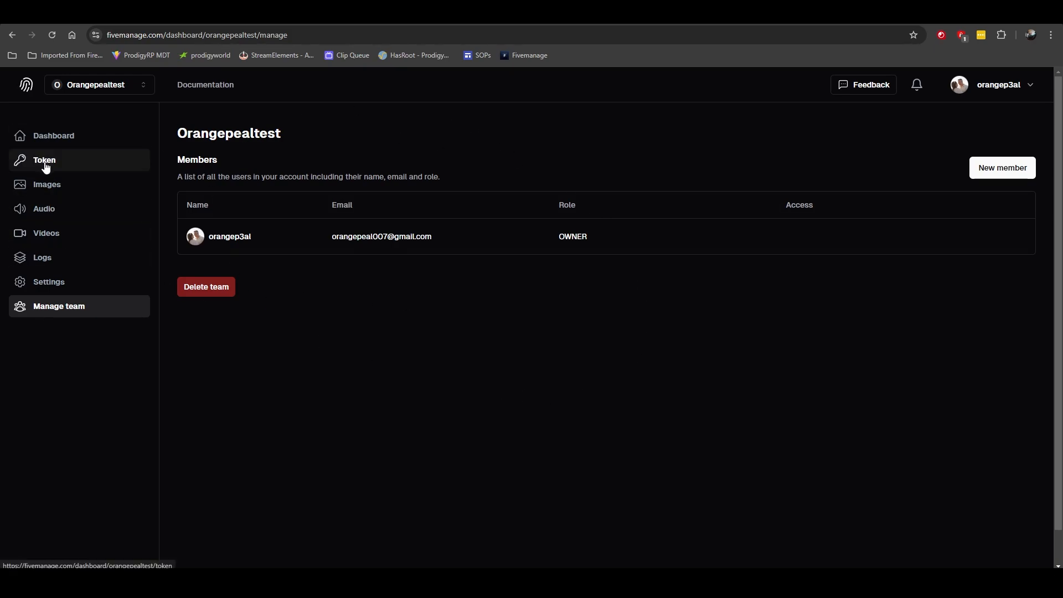
Create an images-only API token named ShareX for the team and reveal its key value
left_click(44, 159)
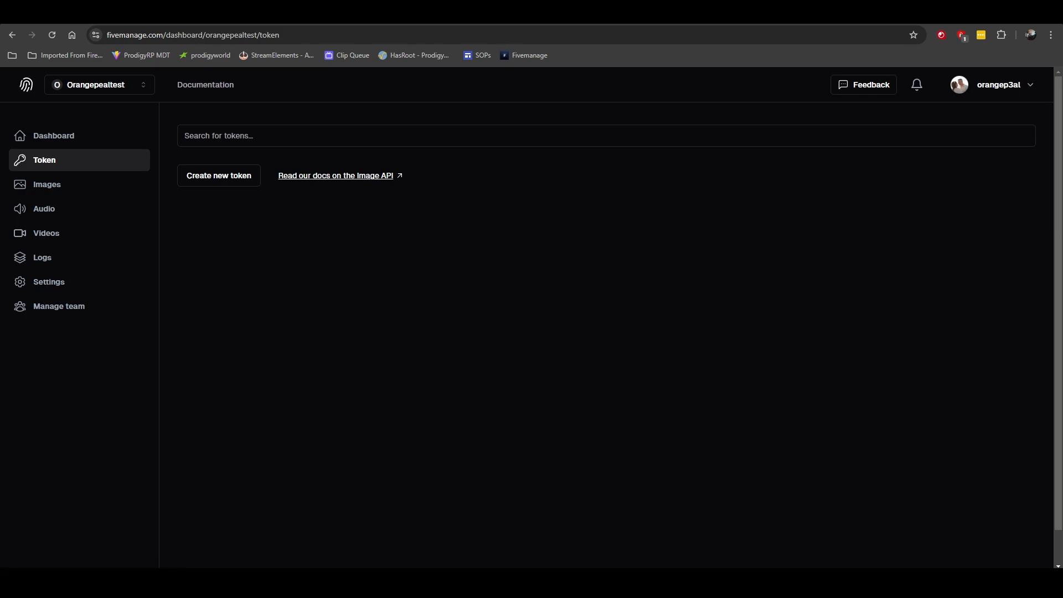
mouse_move(218, 179)
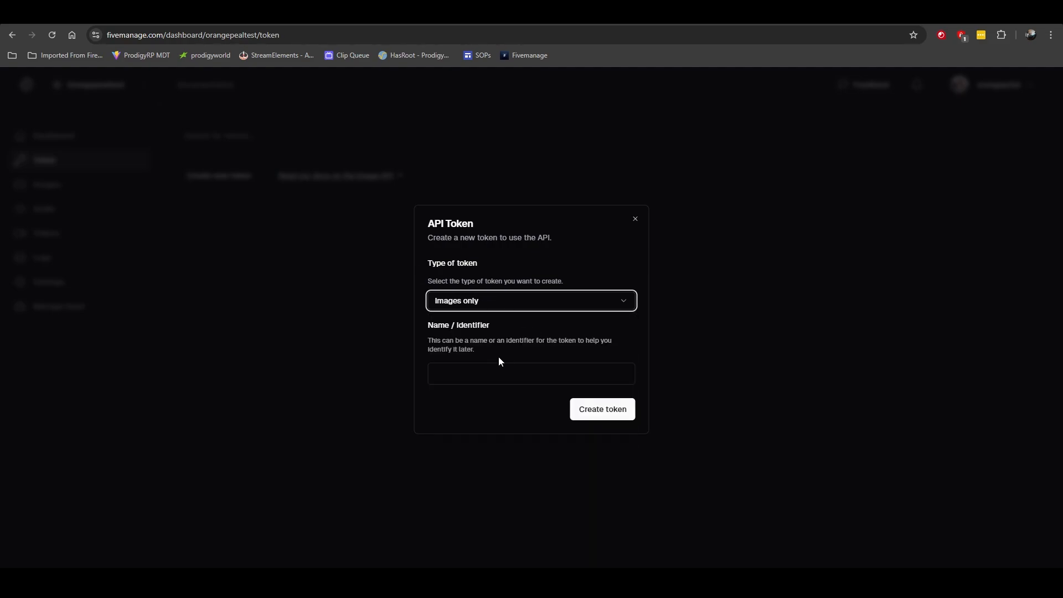
type("Share")
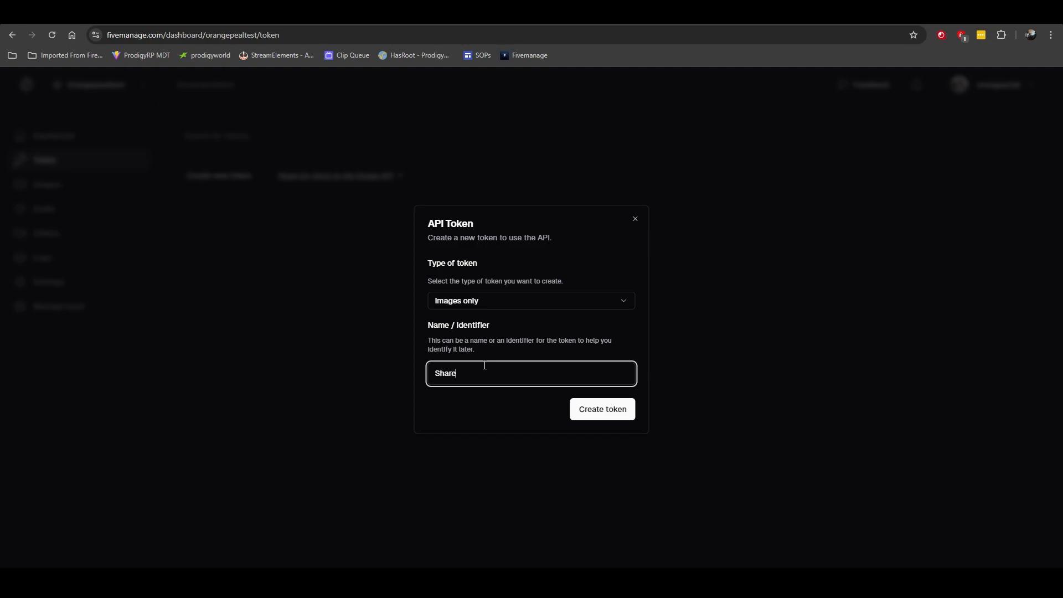
left_click(601, 409)
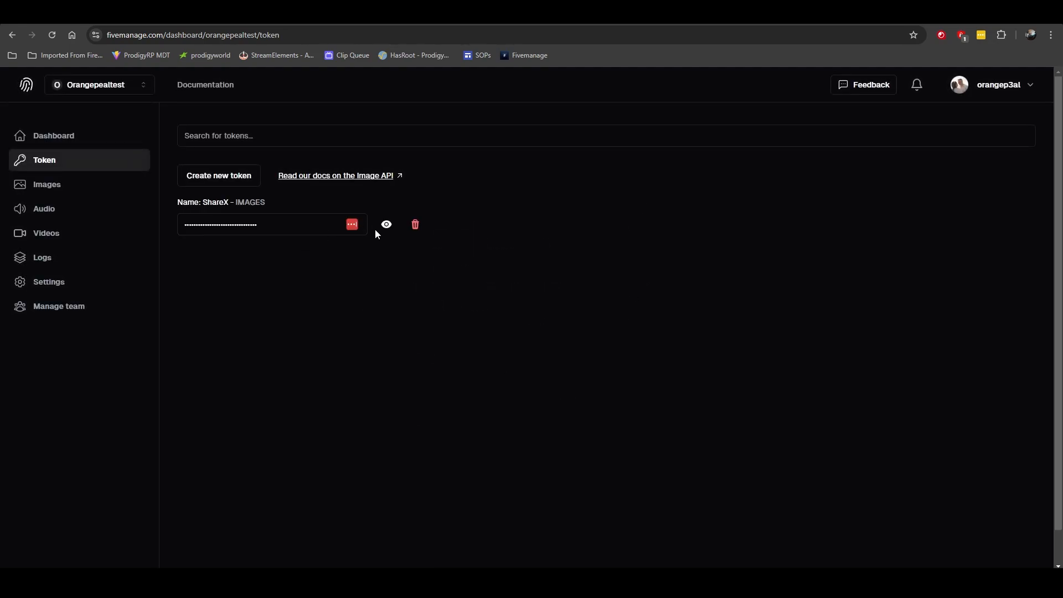
left_click(386, 225)
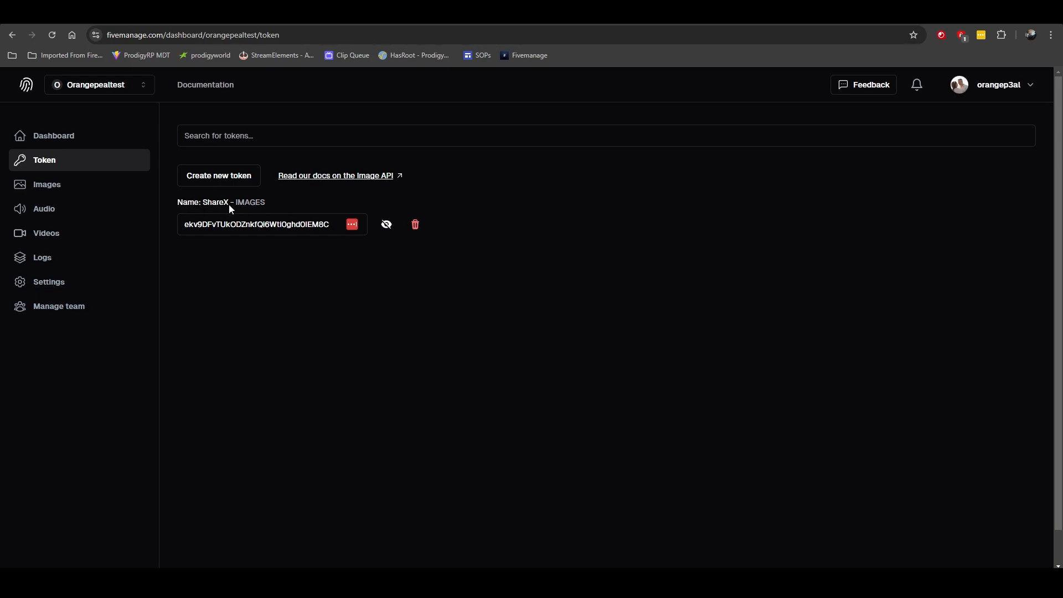
mouse_move(304, 246)
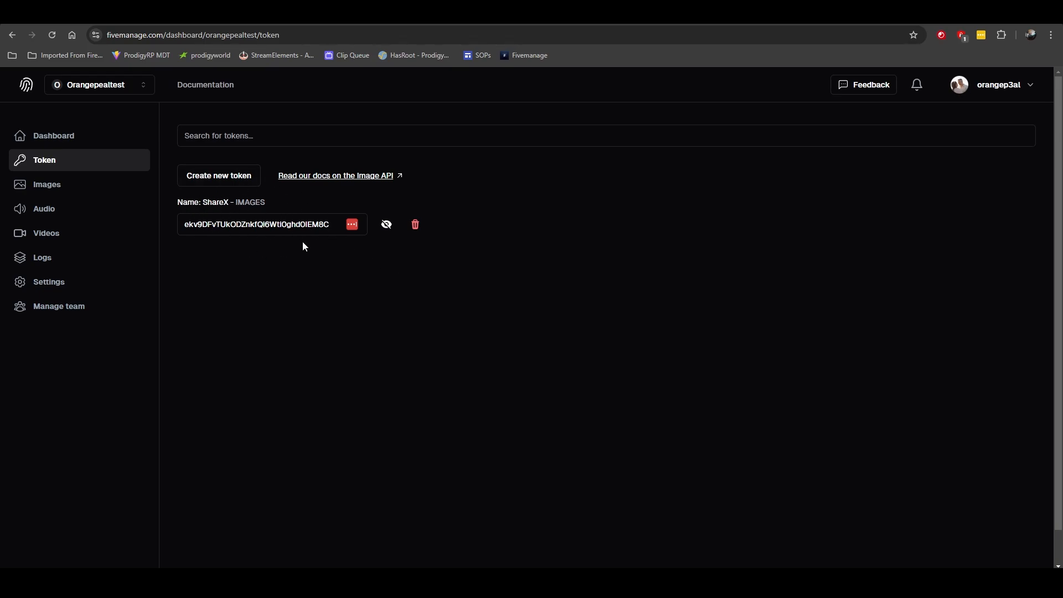
mouse_move(723, 322)
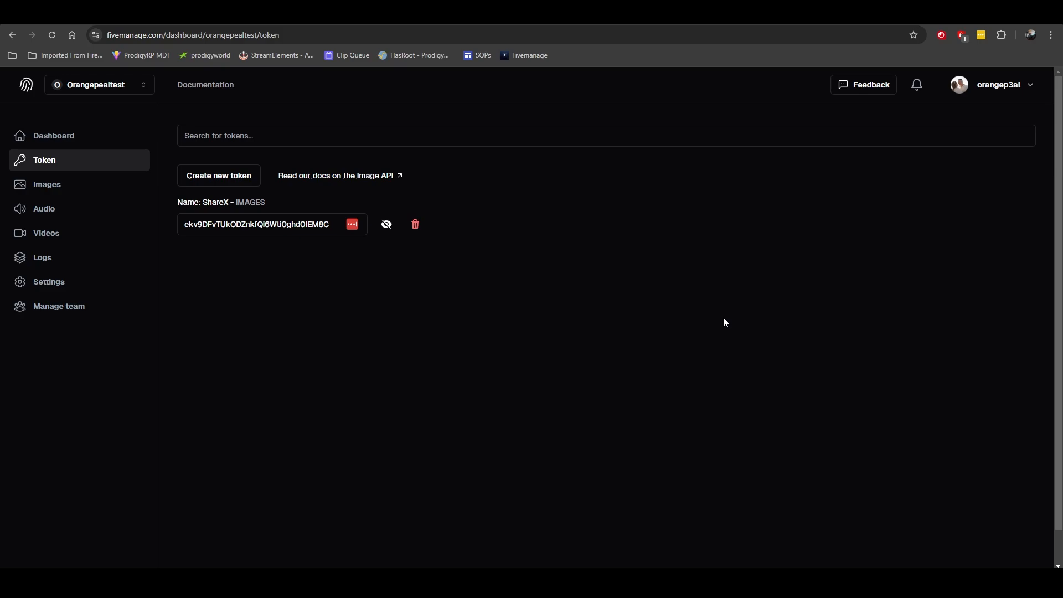
mouse_move(727, 293)
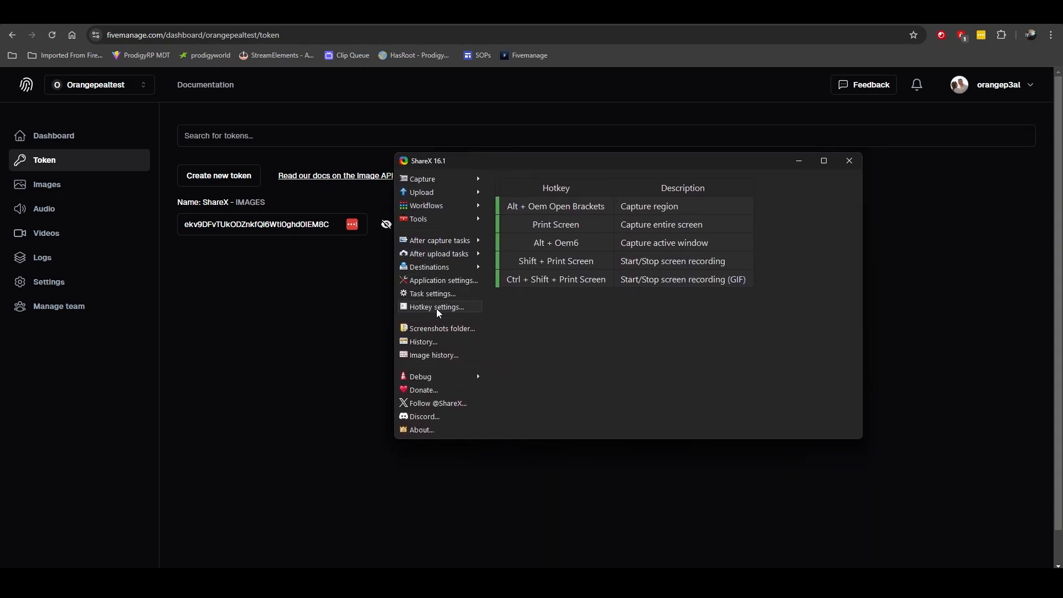
Duplicate the Fivemanage entry in Custom uploader settings and clear its Authorization header value
left_click(443, 280)
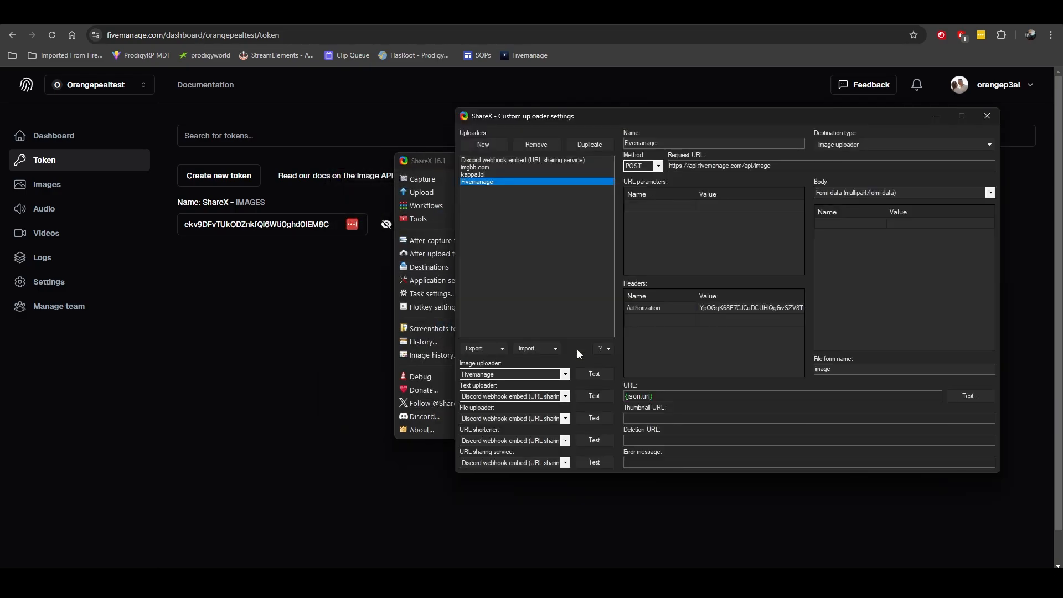
mouse_move(451, 184)
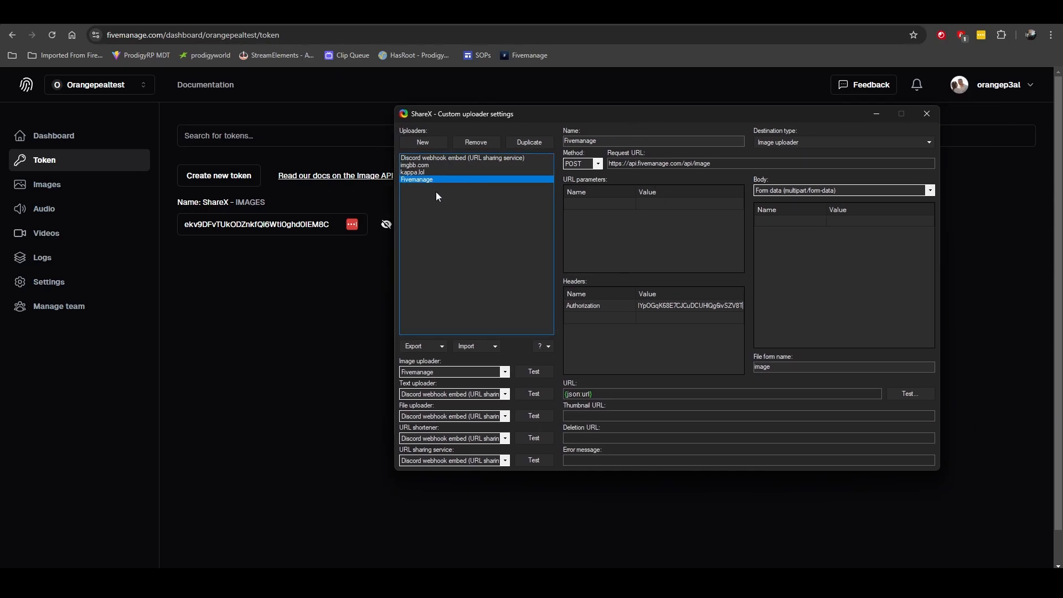
left_click(475, 346)
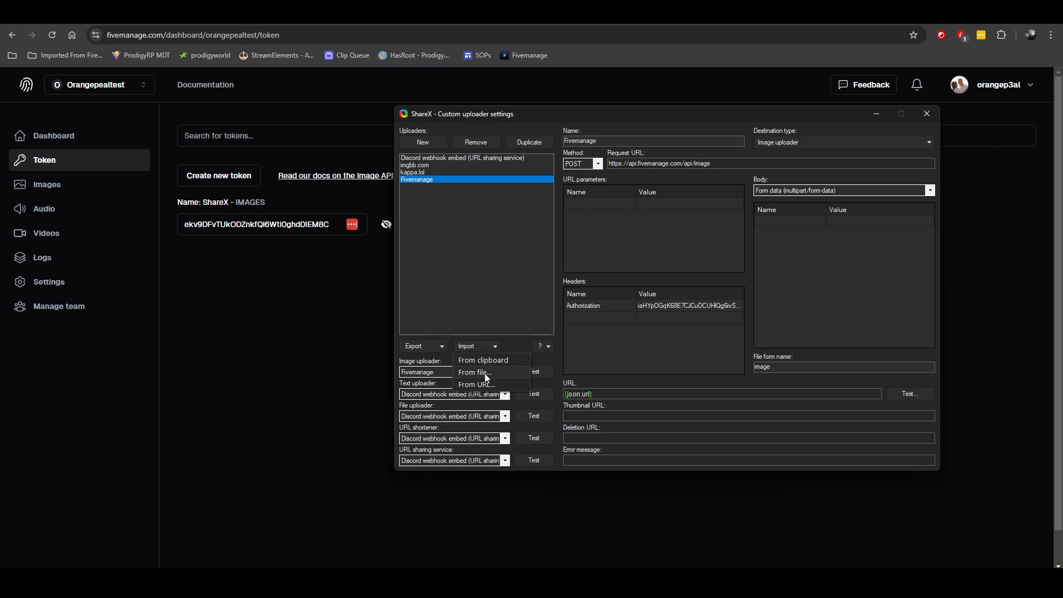
left_click(492, 262)
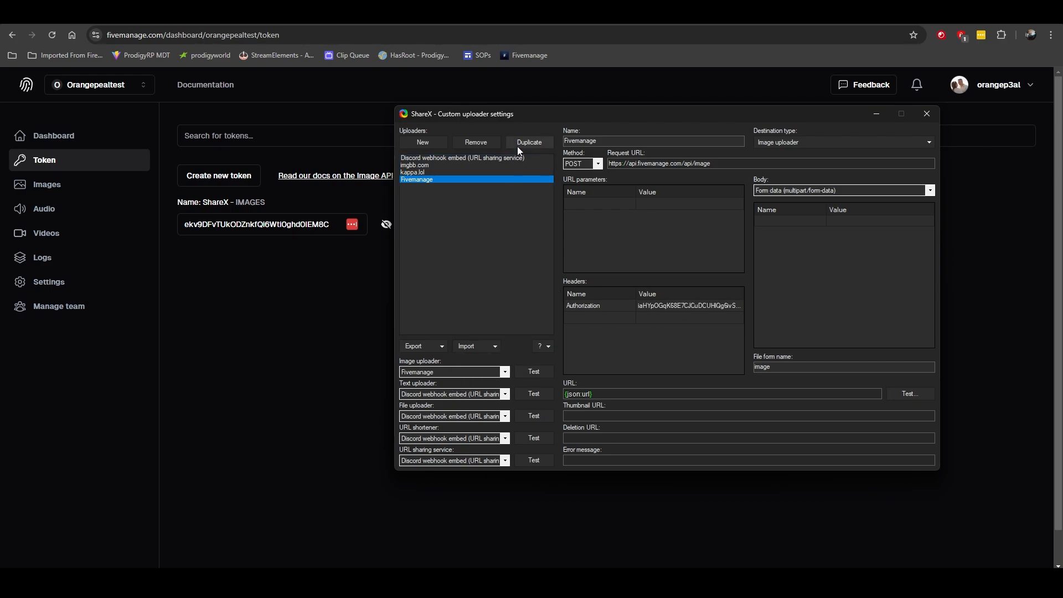
left_click(528, 142)
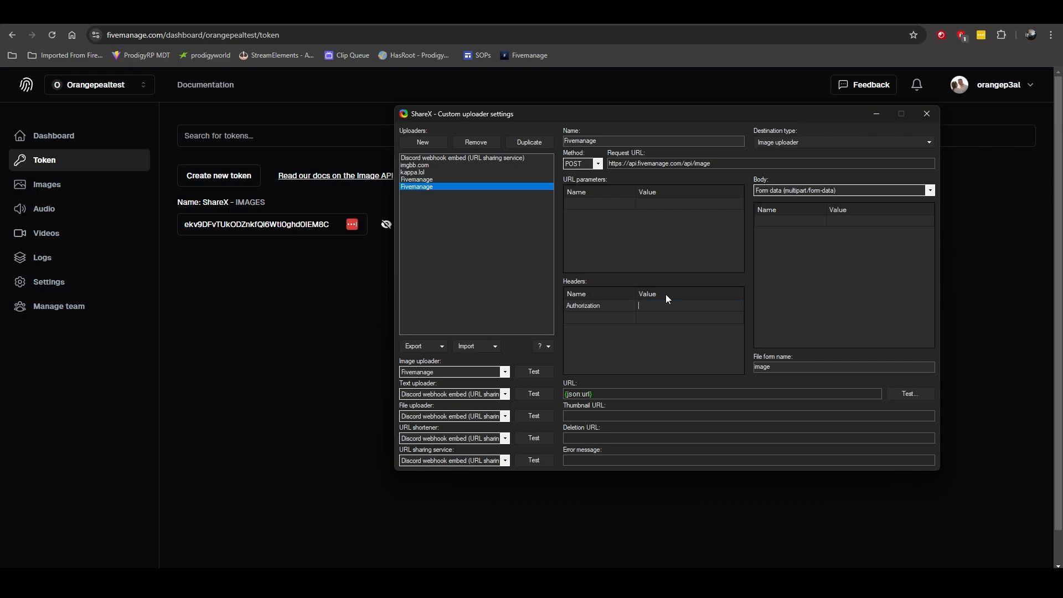
mouse_move(660, 278)
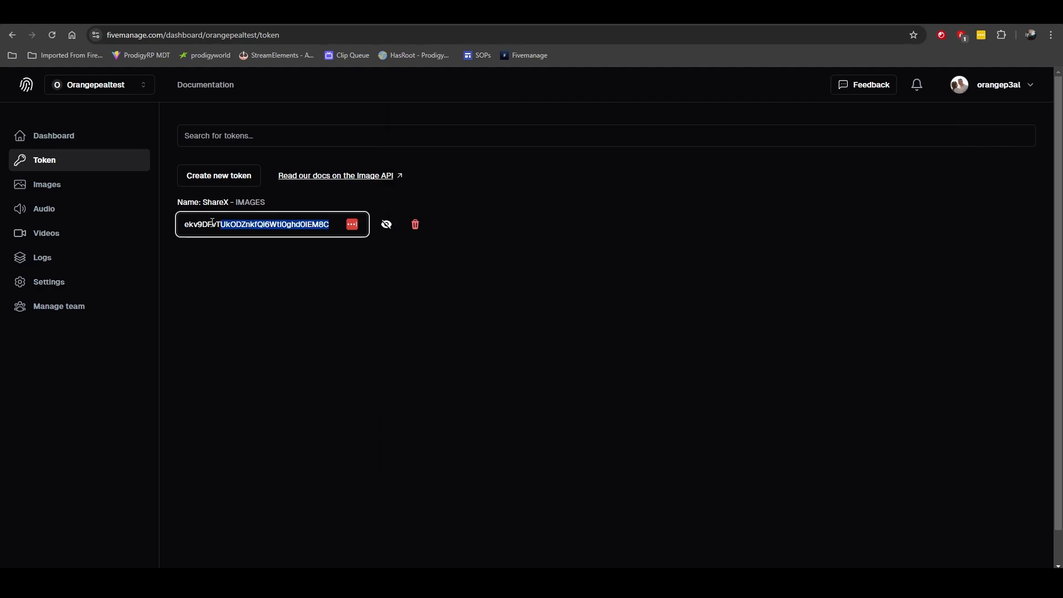
Paste the new team token as the copied uploader's Authorization value and select it as the image uploader
triple_click(258, 225)
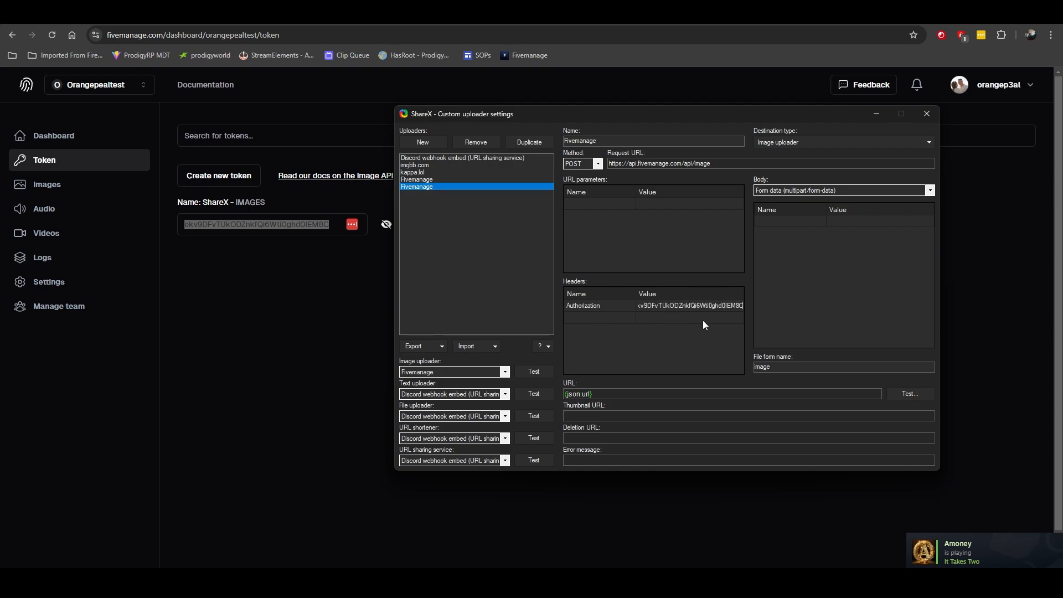
mouse_move(643, 282)
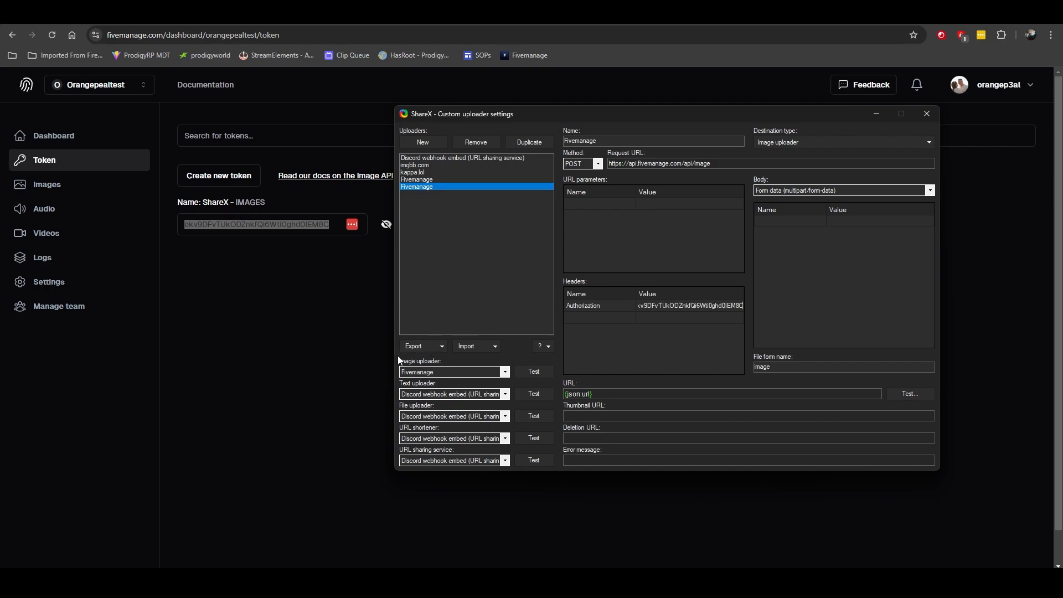
left_click(505, 373)
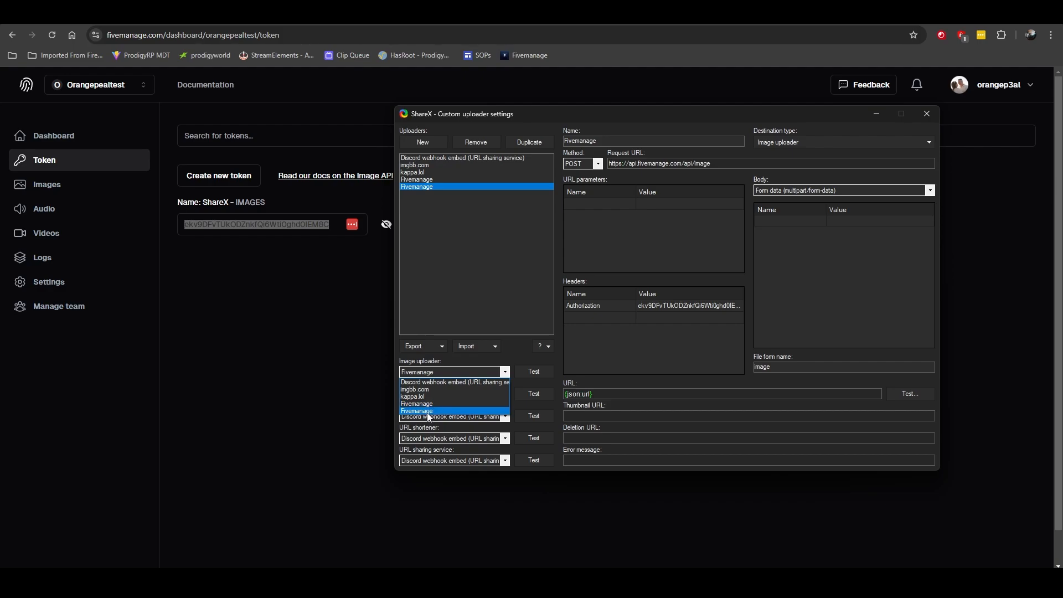
left_click(416, 410)
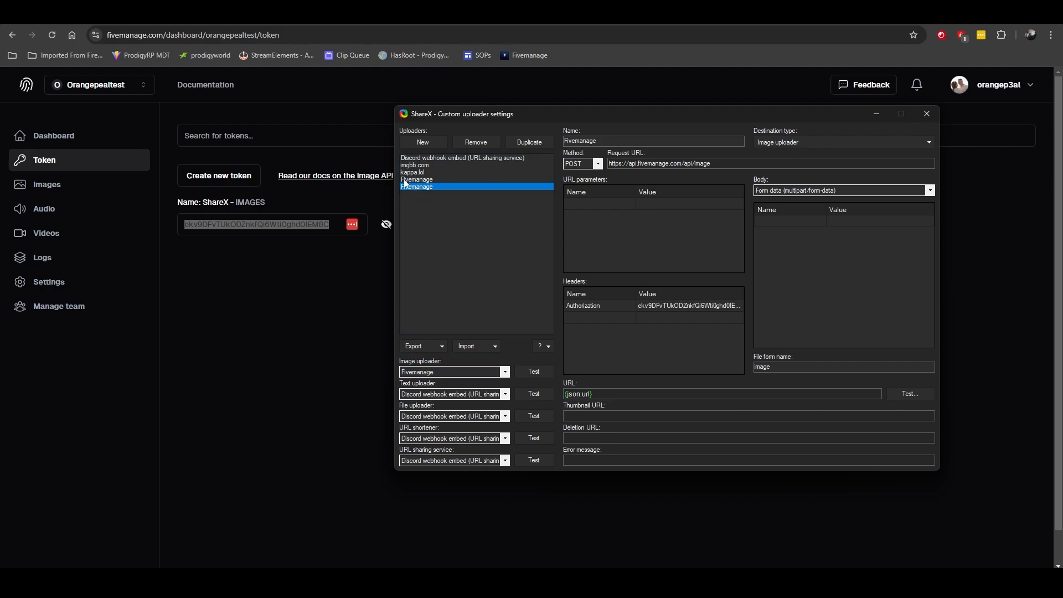
mouse_move(447, 211)
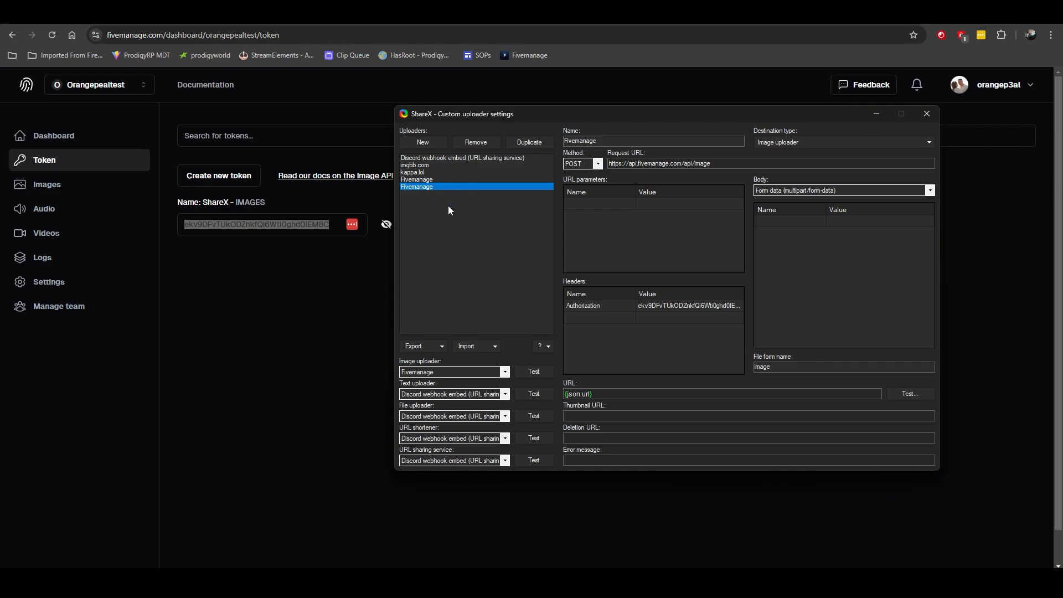
left_click(450, 372)
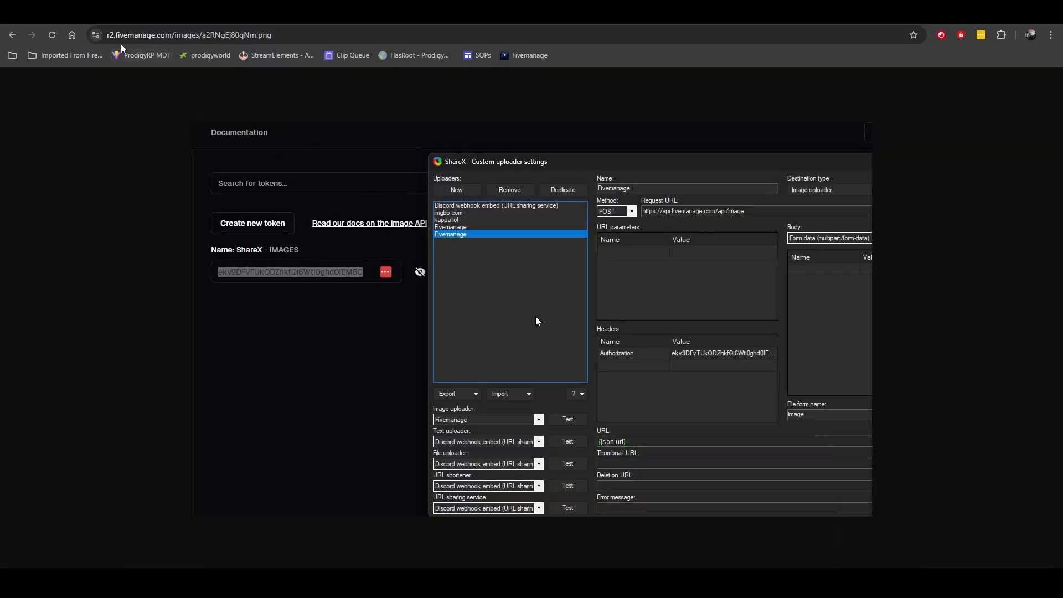
mouse_move(460, 188)
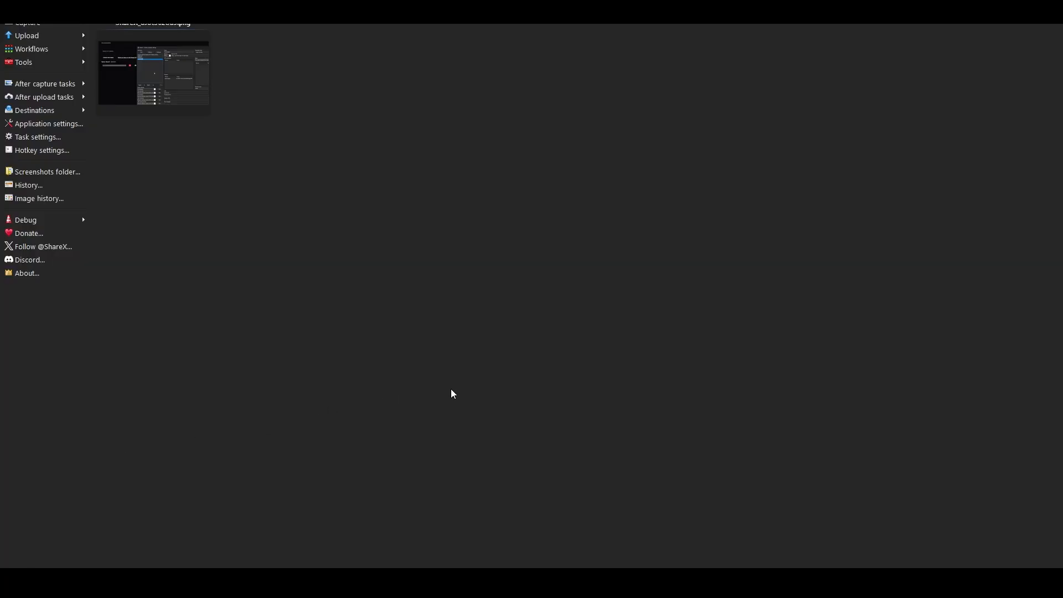
Confirm under Destinations that Custom image uploader is the checked image destination
left_click(35, 110)
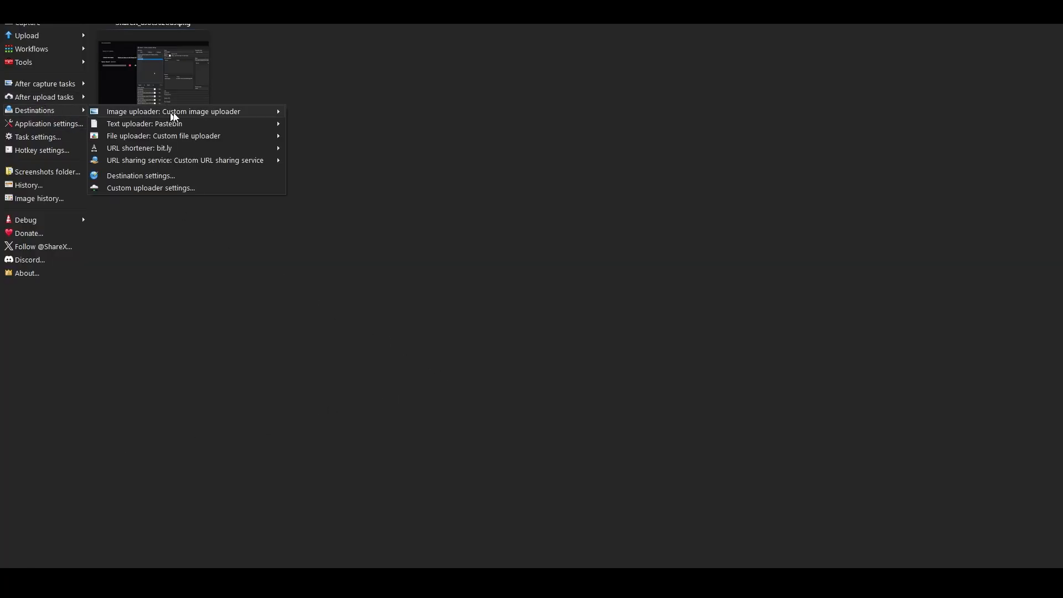
mouse_move(174, 111)
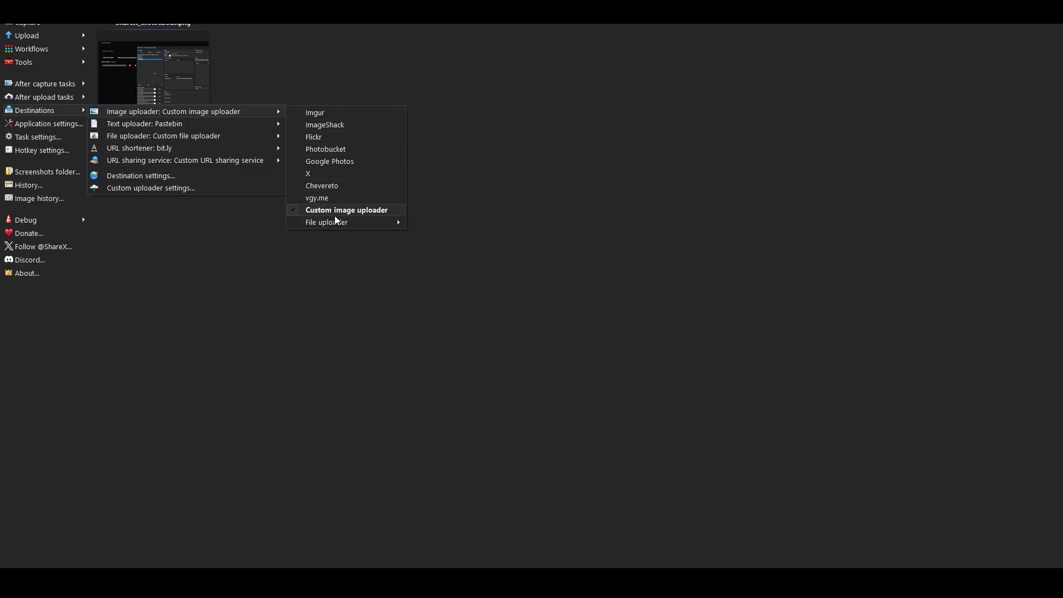